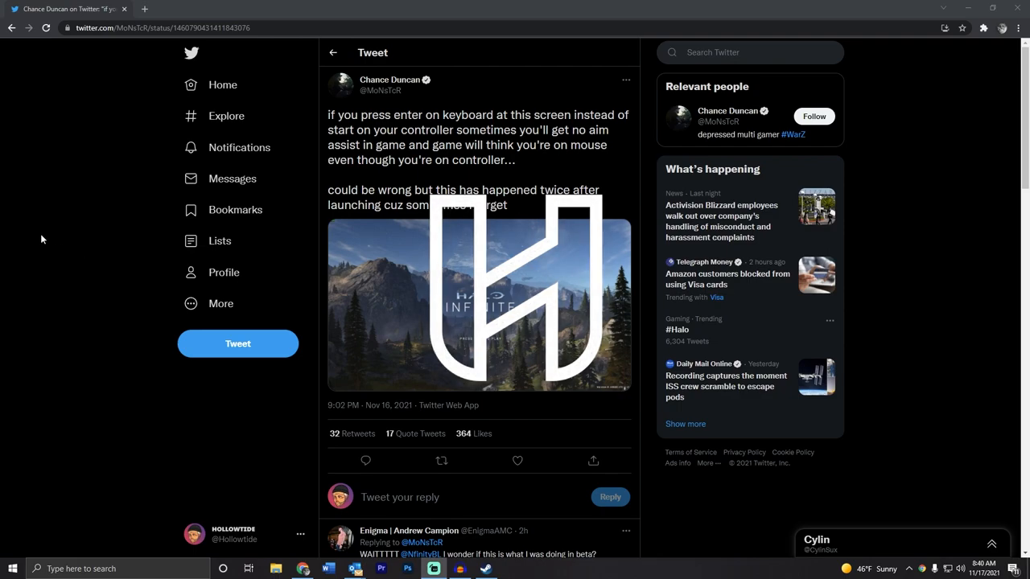
Step: Read the replies reporting lost aim assist, then bring the Steam store to the front
left_click(479, 304)
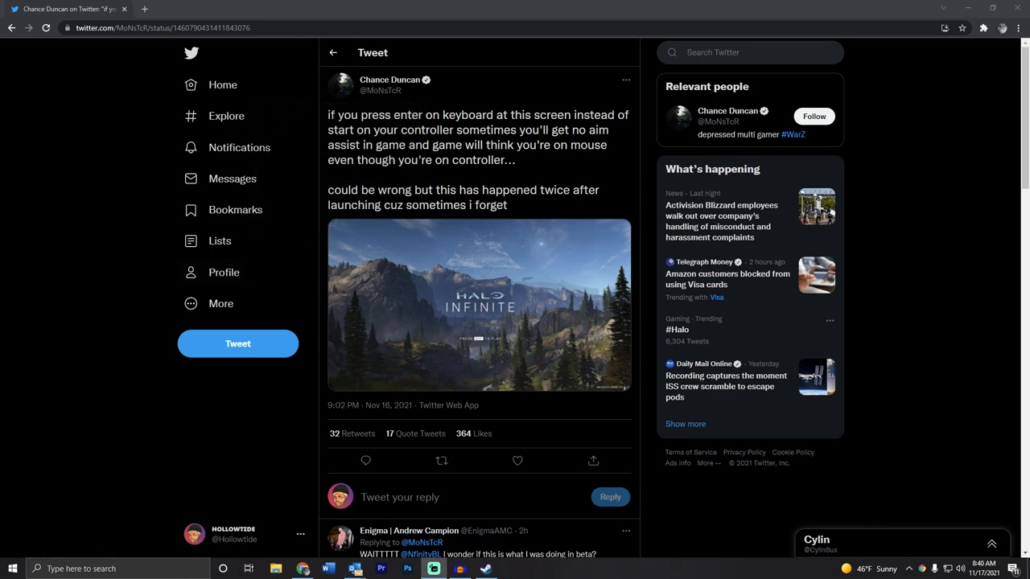
mouse_move(376, 113)
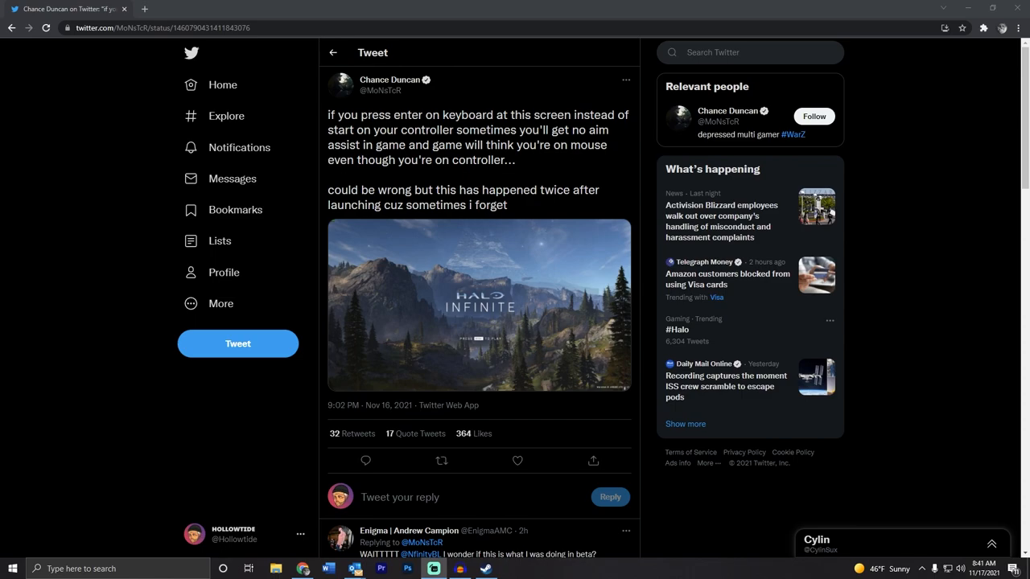
mouse_move(402, 111)
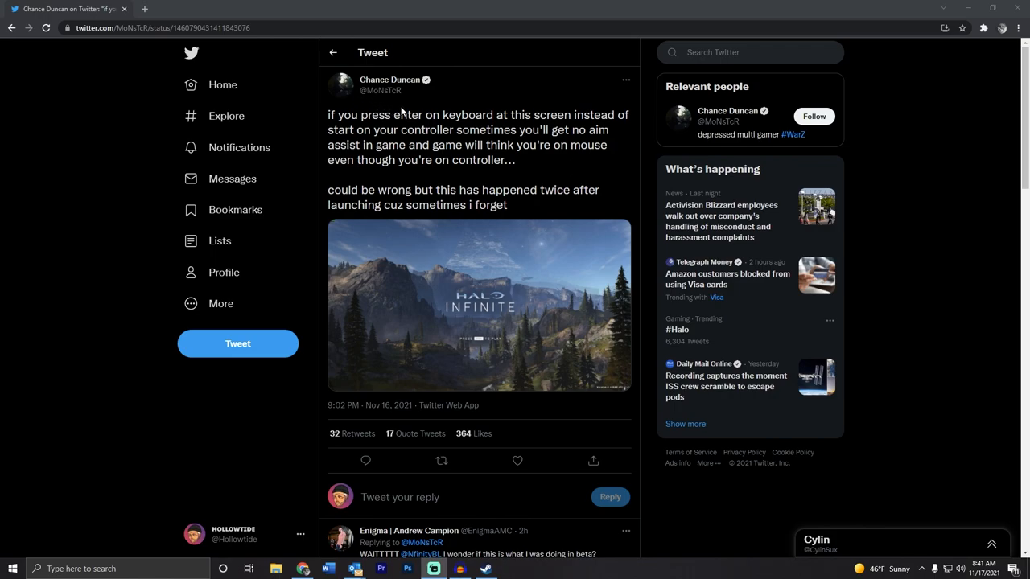
mouse_move(394, 100)
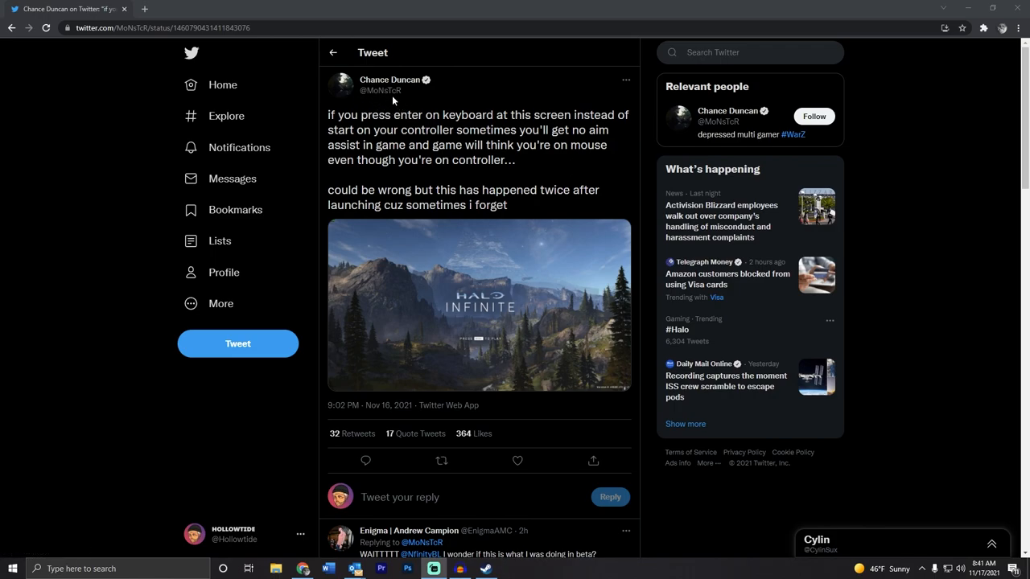
mouse_move(394, 100)
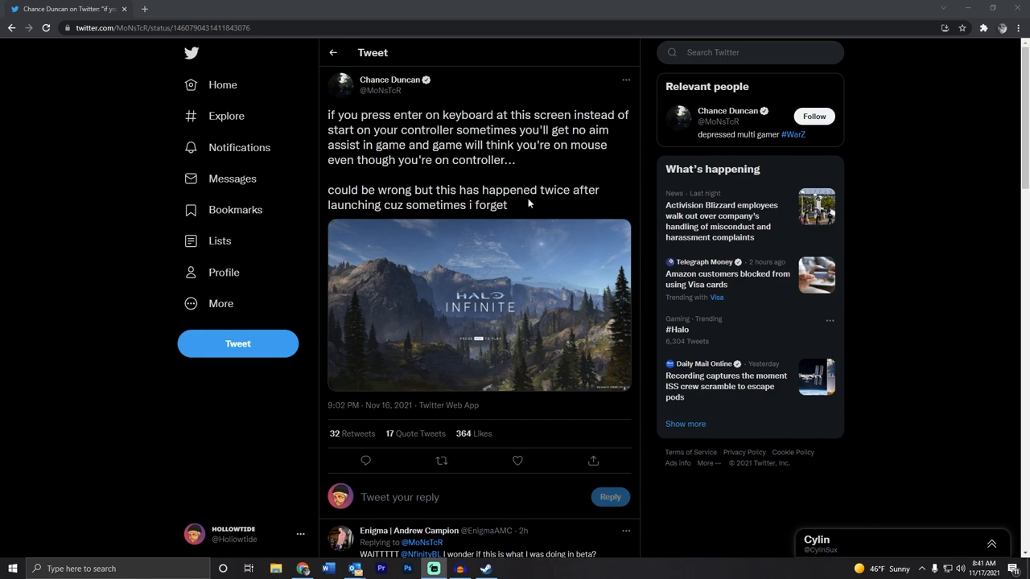
mouse_move(518, 206)
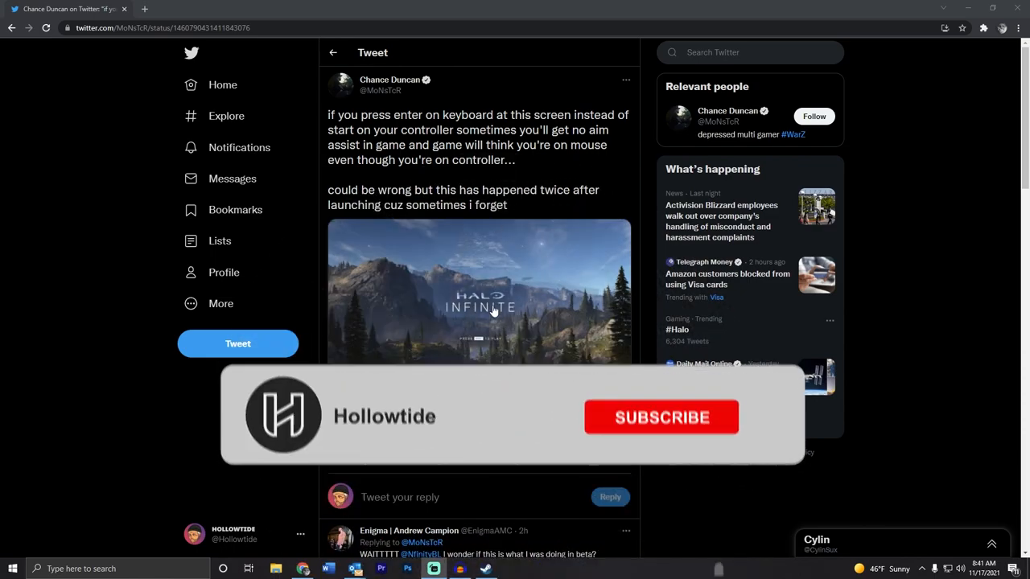
left_click(661, 417)
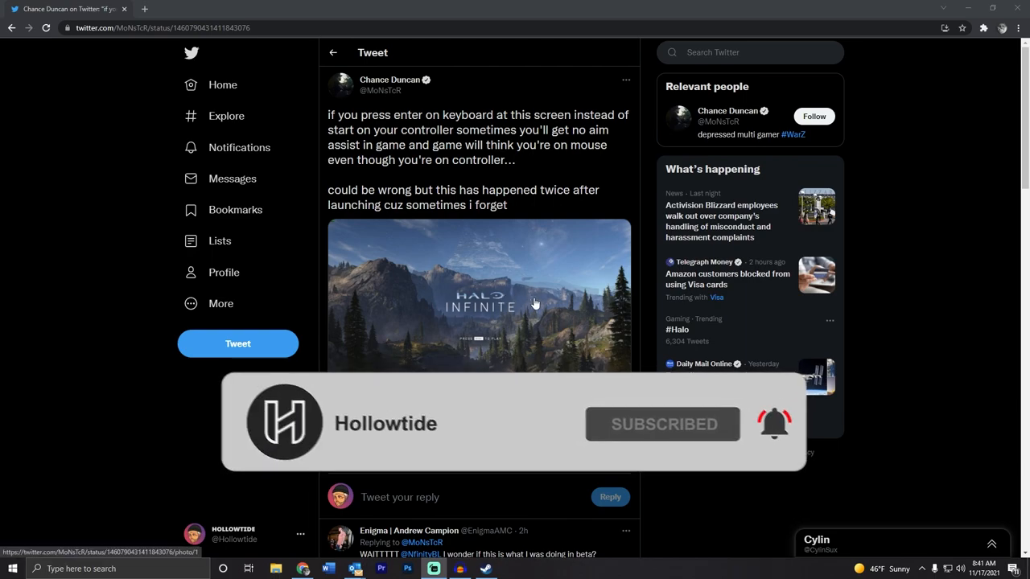
scroll("down", 3)
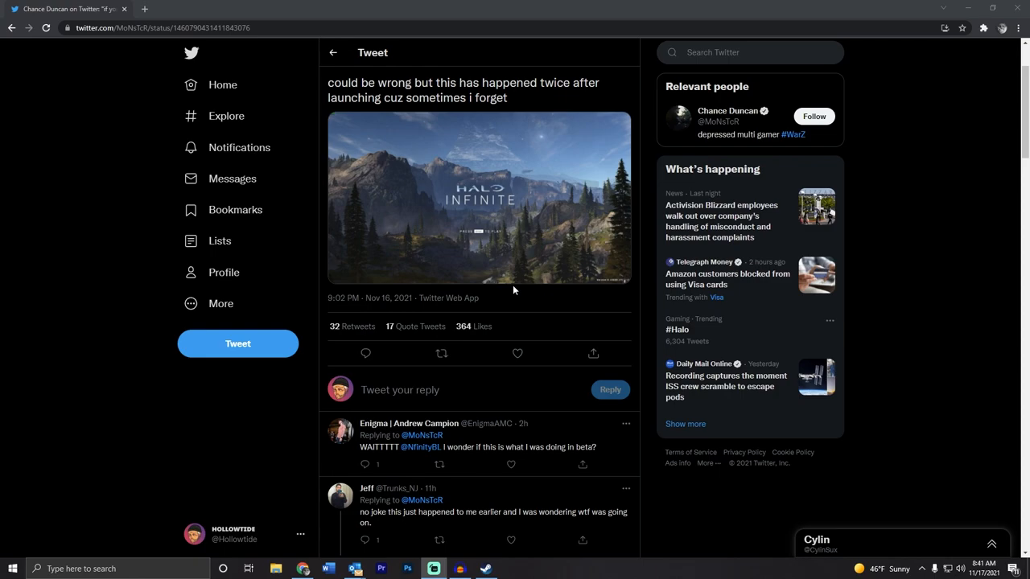
scroll("down", 3)
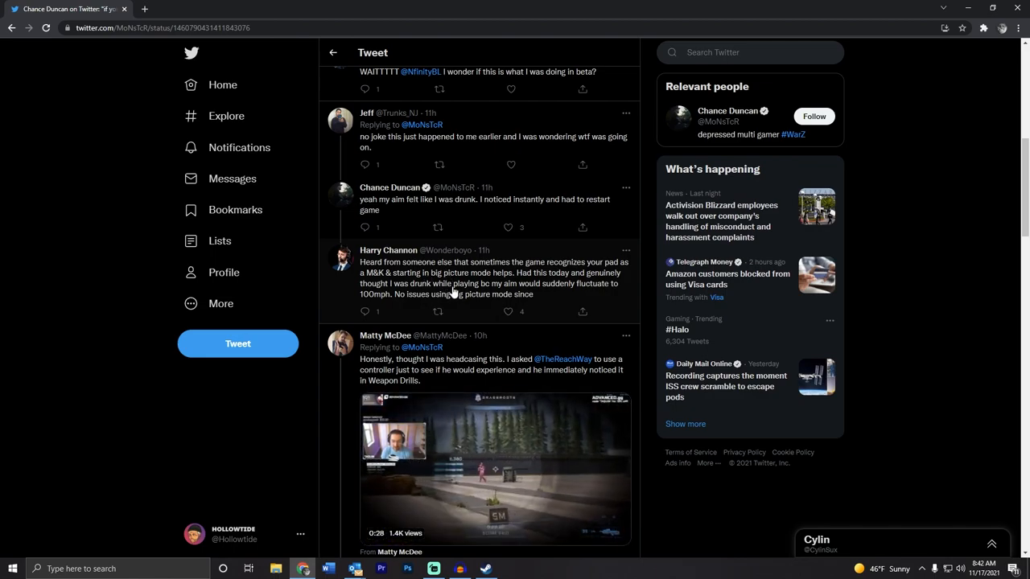
scroll("down", 3)
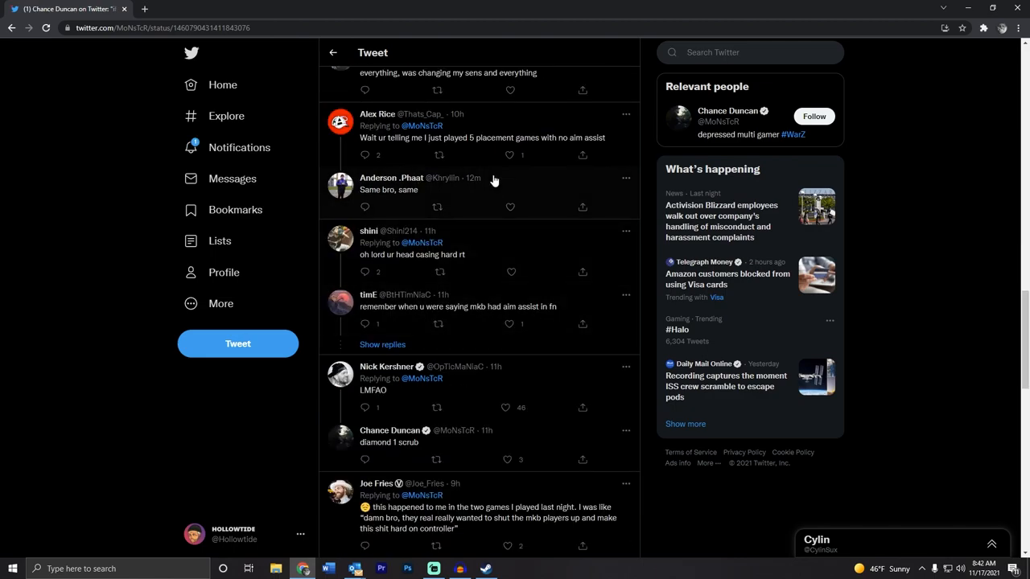
scroll("up", 3)
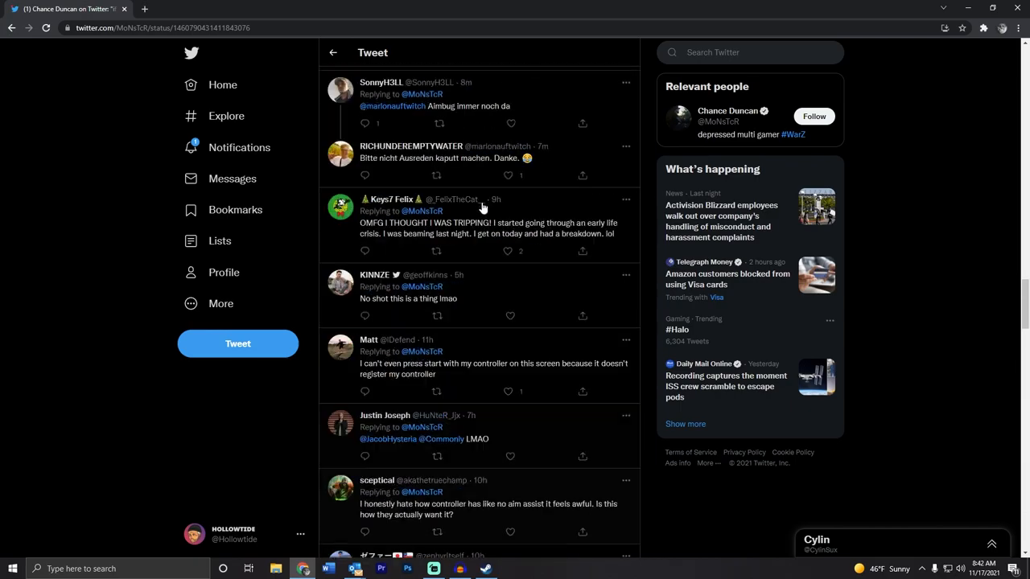
left_click(486, 570)
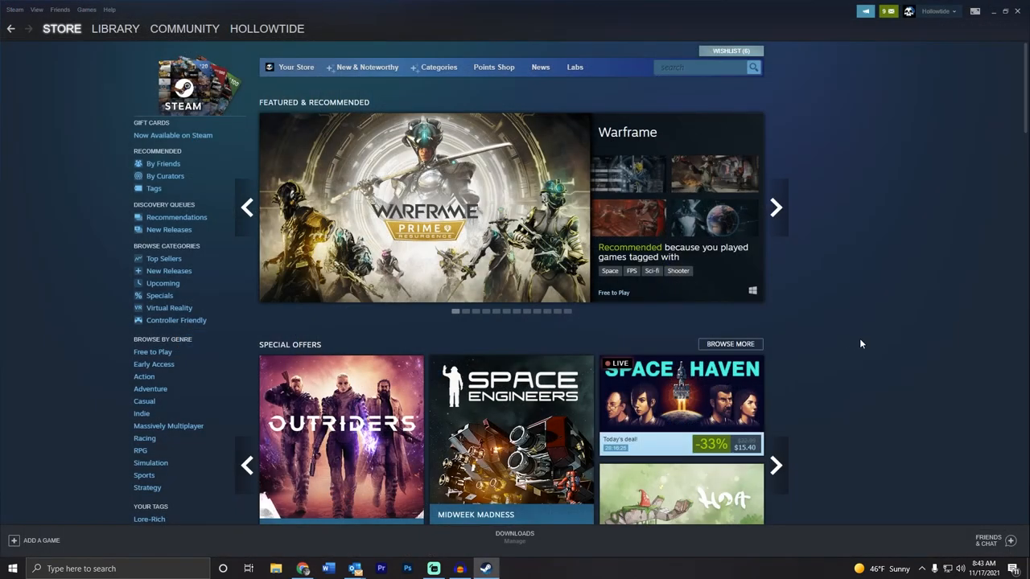
mouse_move(592, 108)
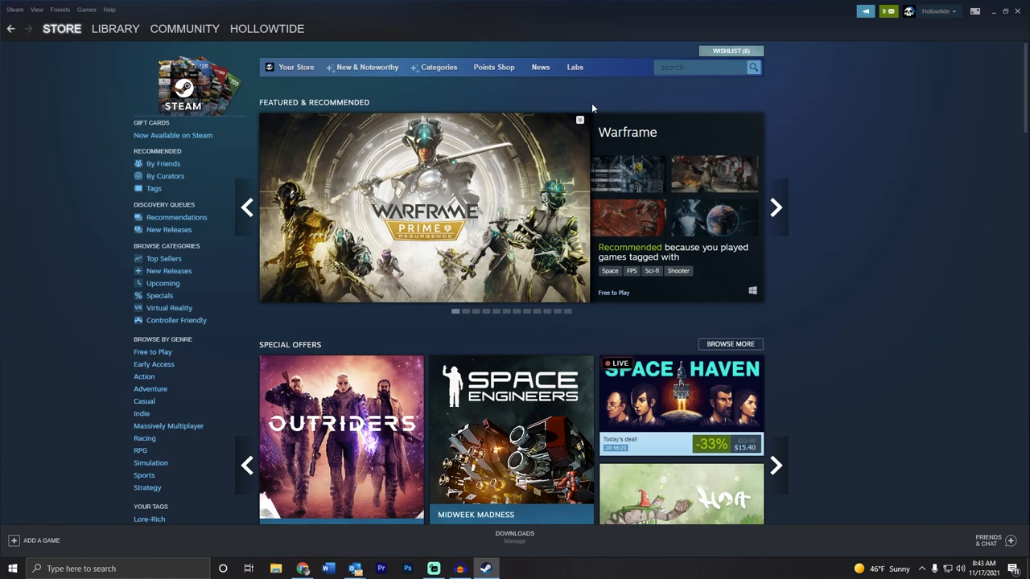
mouse_move(975, 11)
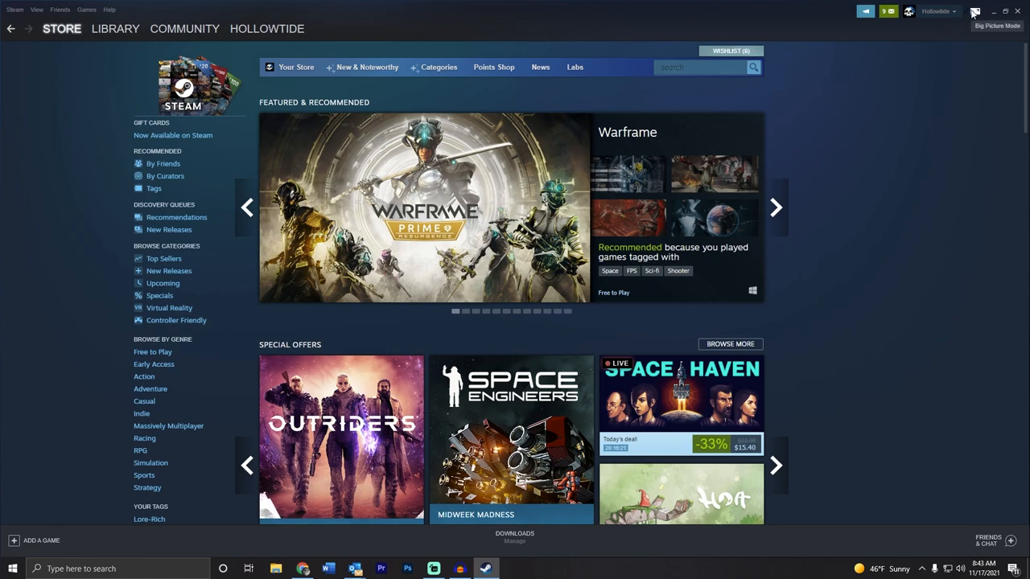
Step: Switch the Steam client into Big Picture Mode from the top-right button
left_click(975, 10)
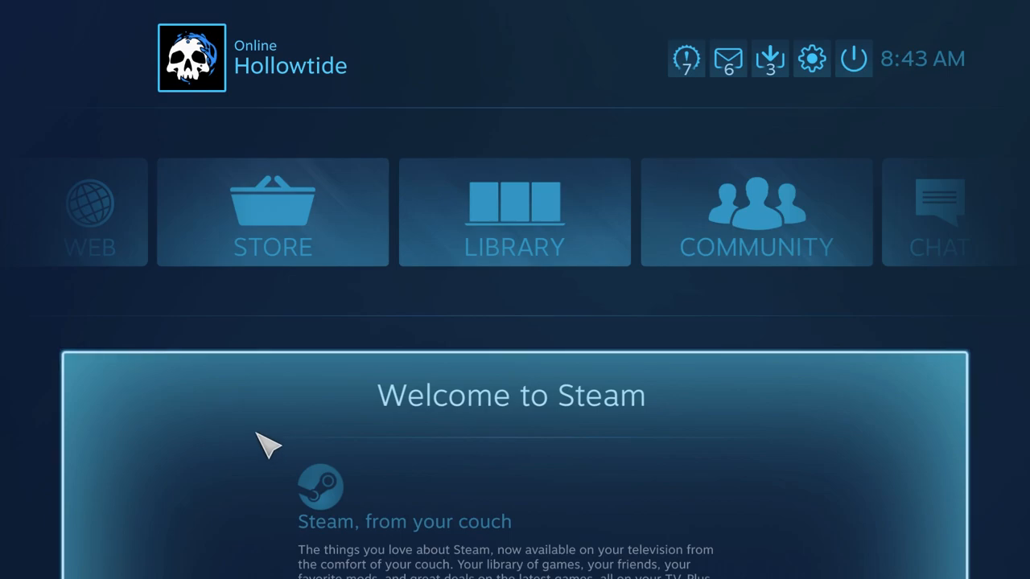
mouse_move(853, 58)
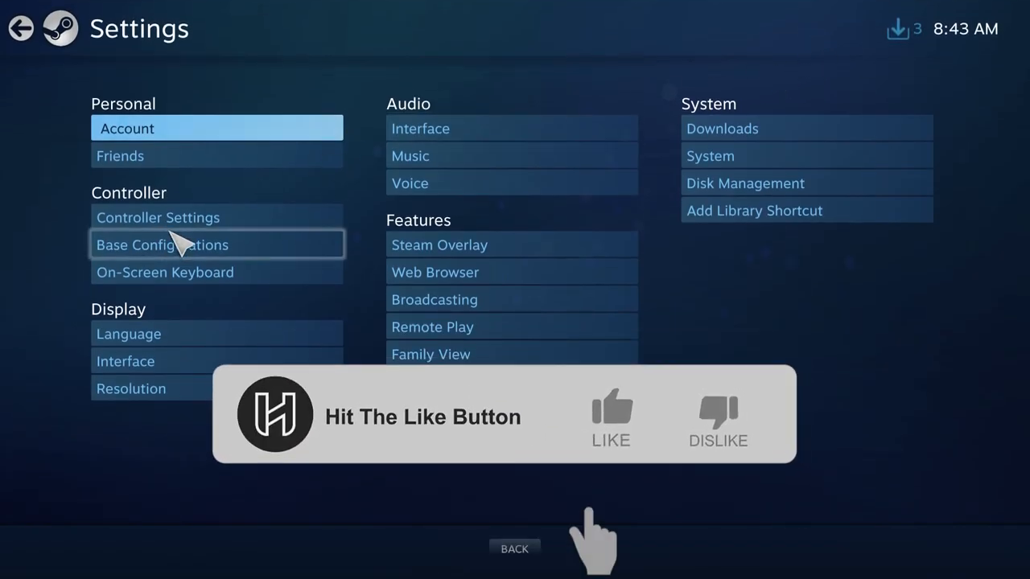
left_click(158, 217)
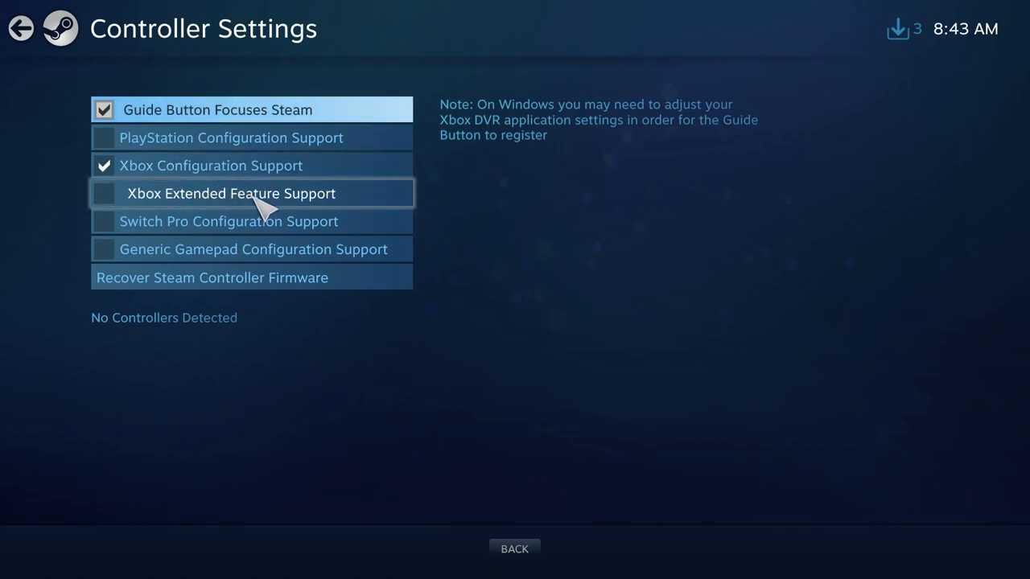
mouse_move(492, 204)
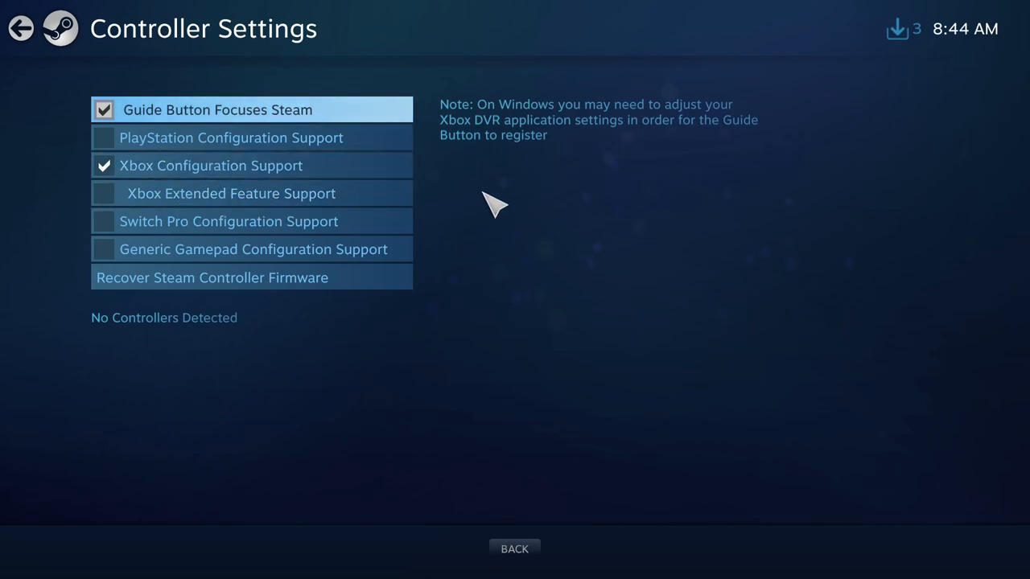
mouse_move(515, 548)
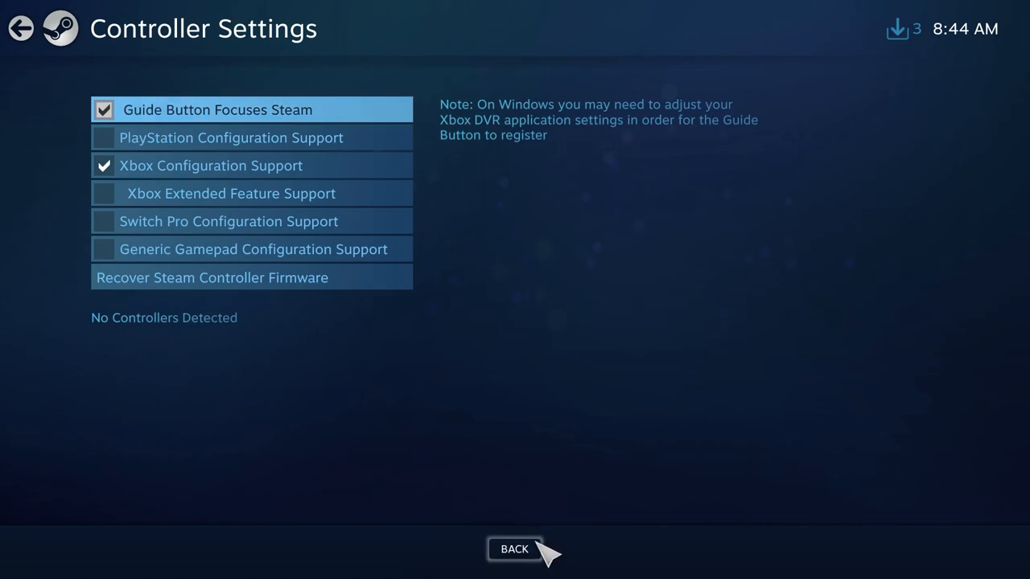
mouse_move(485, 556)
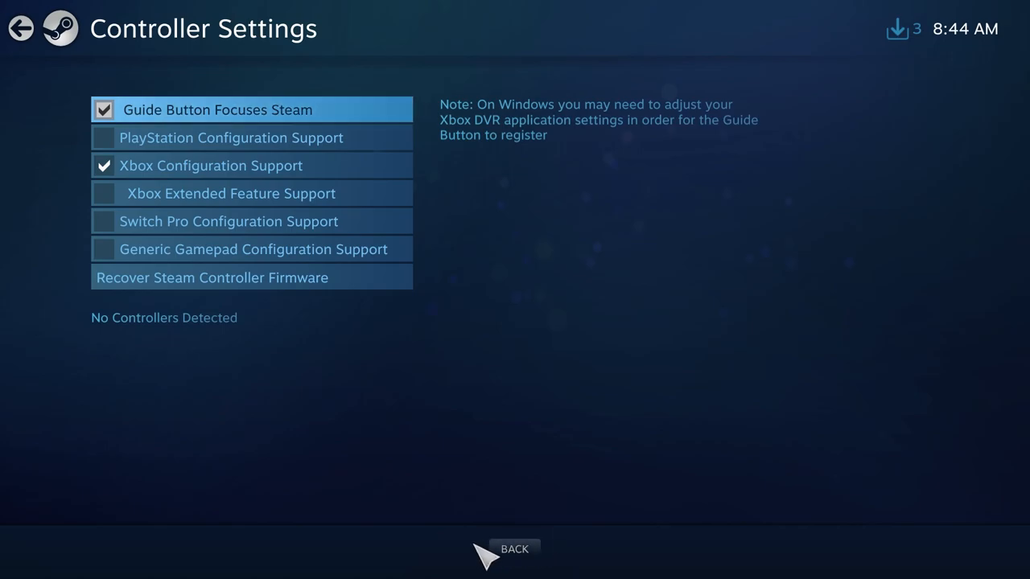
left_click(515, 549)
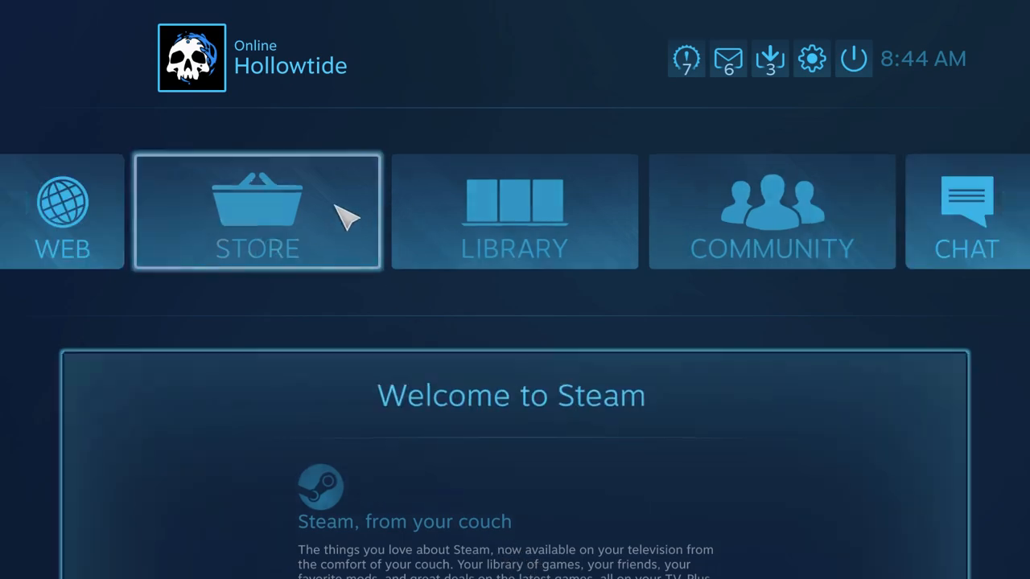
Step: Launch Halo Infinite from its page in the Big Picture library
left_click(515, 211)
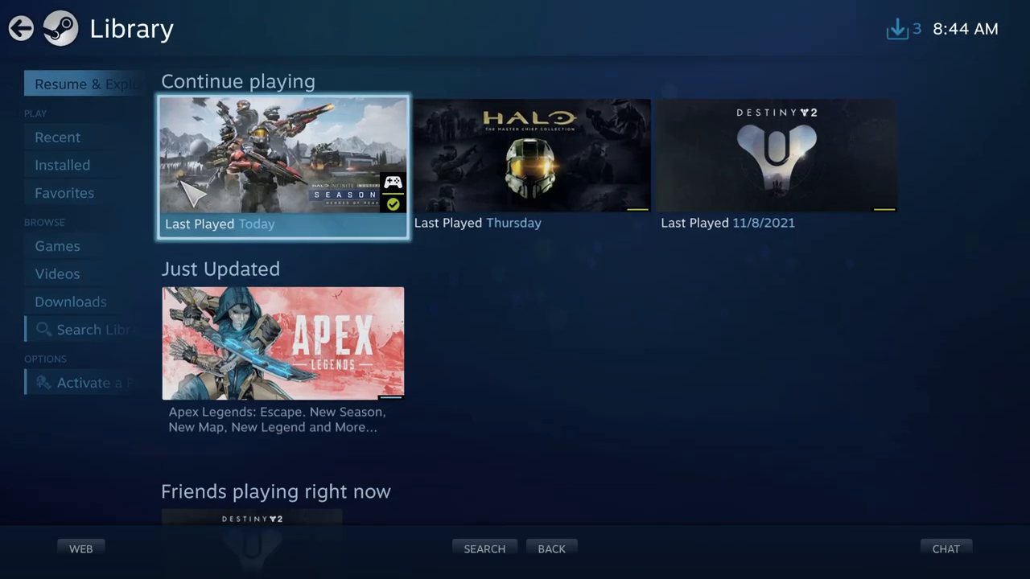
left_click(282, 158)
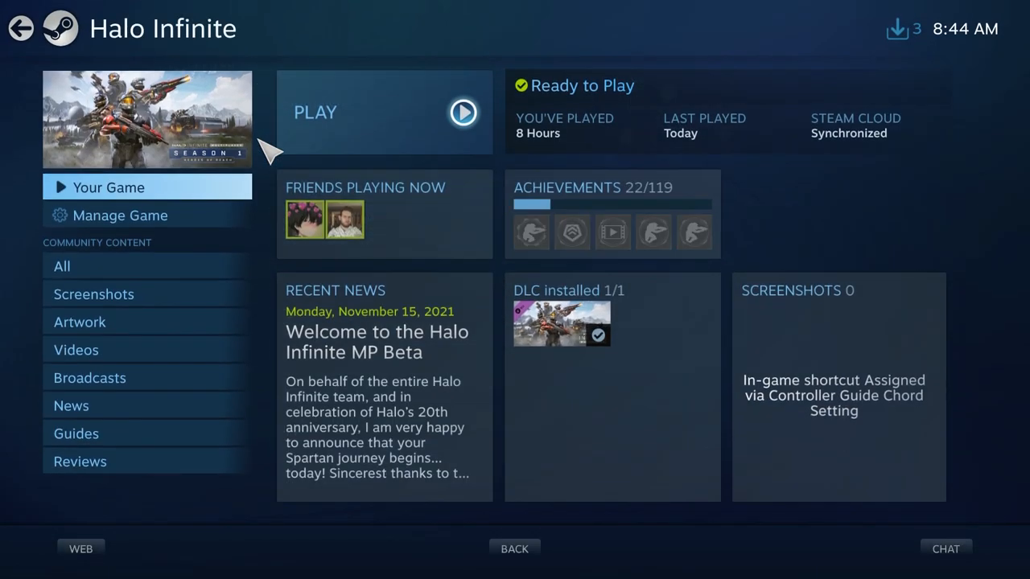
left_click(383, 113)
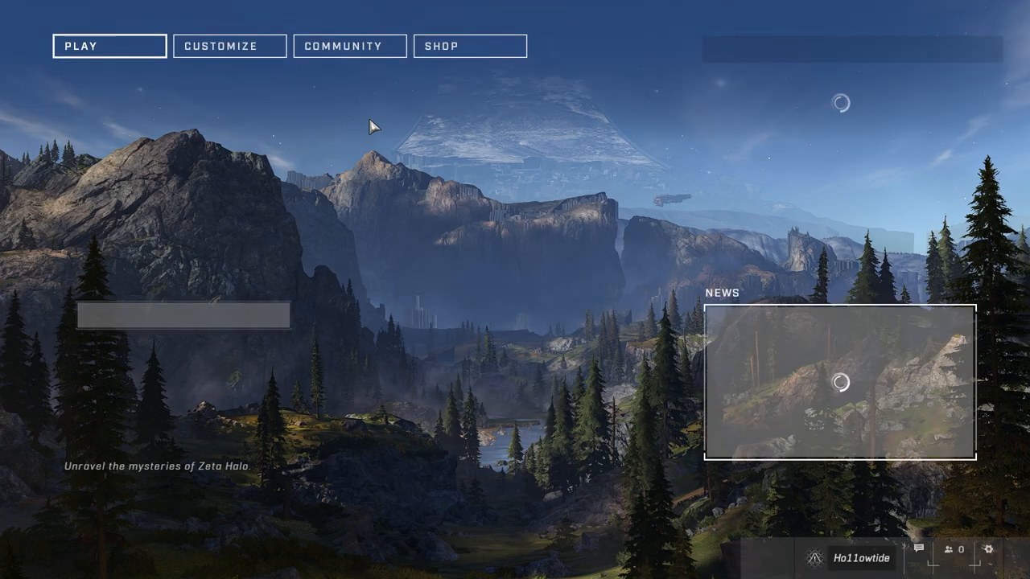
Step: Move from the main menu's play options into the Customize section
left_click(110, 45)
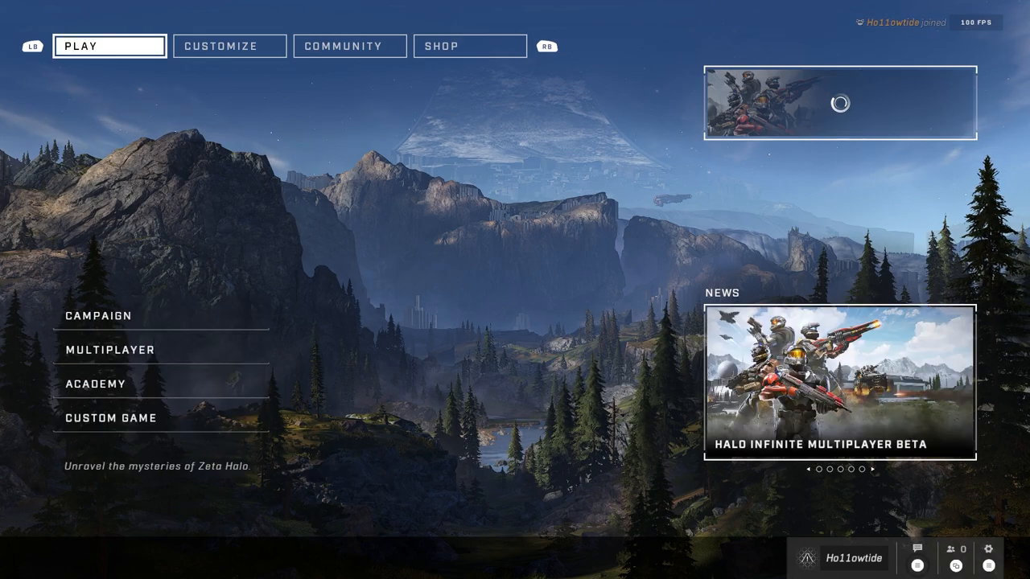
left_click(229, 45)
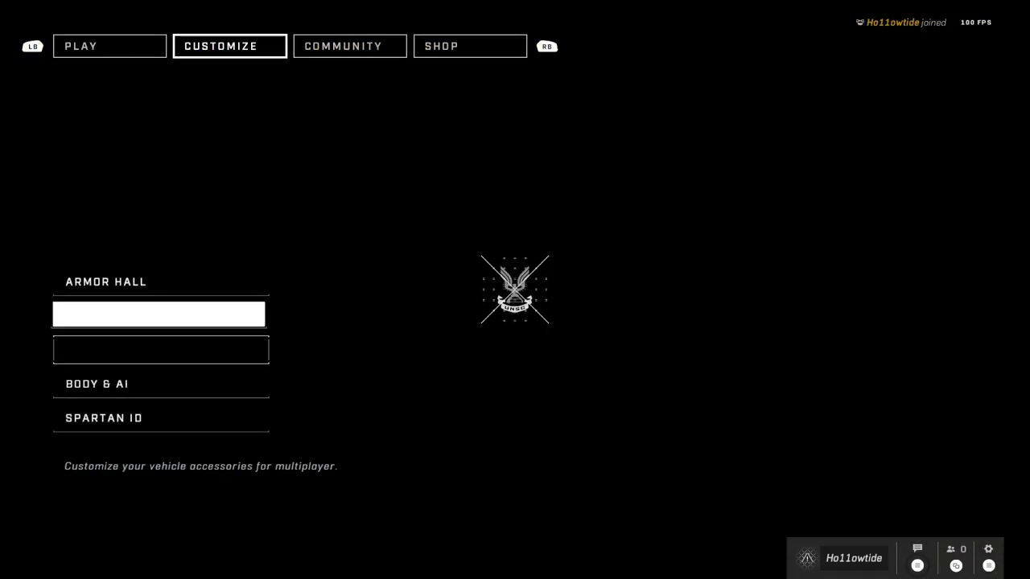